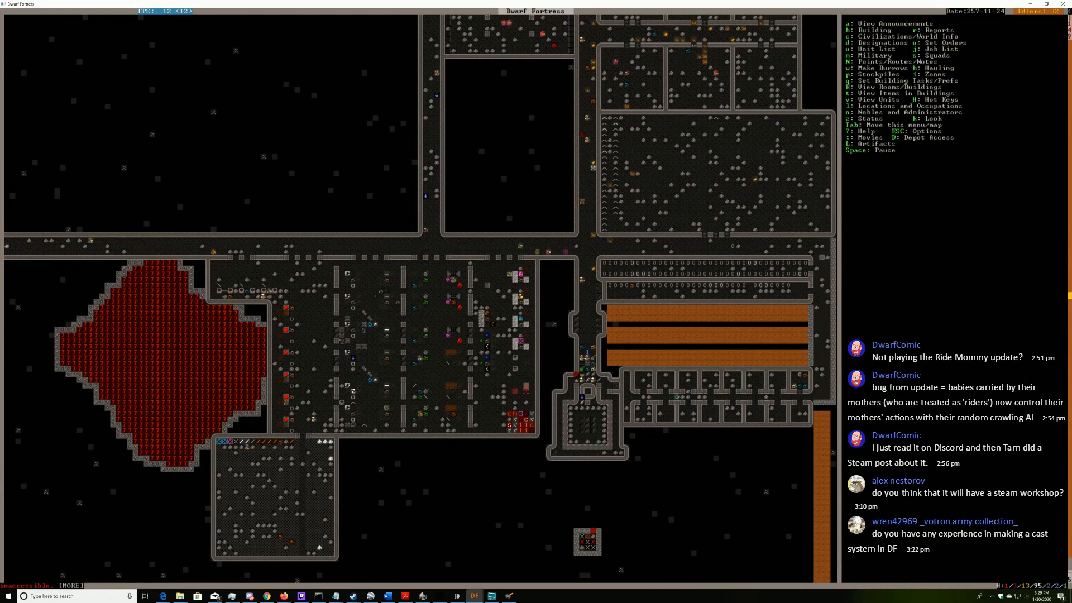
Switch to the DF2014 Paper industry wiki tab and scroll down to its Processing section
key(u)
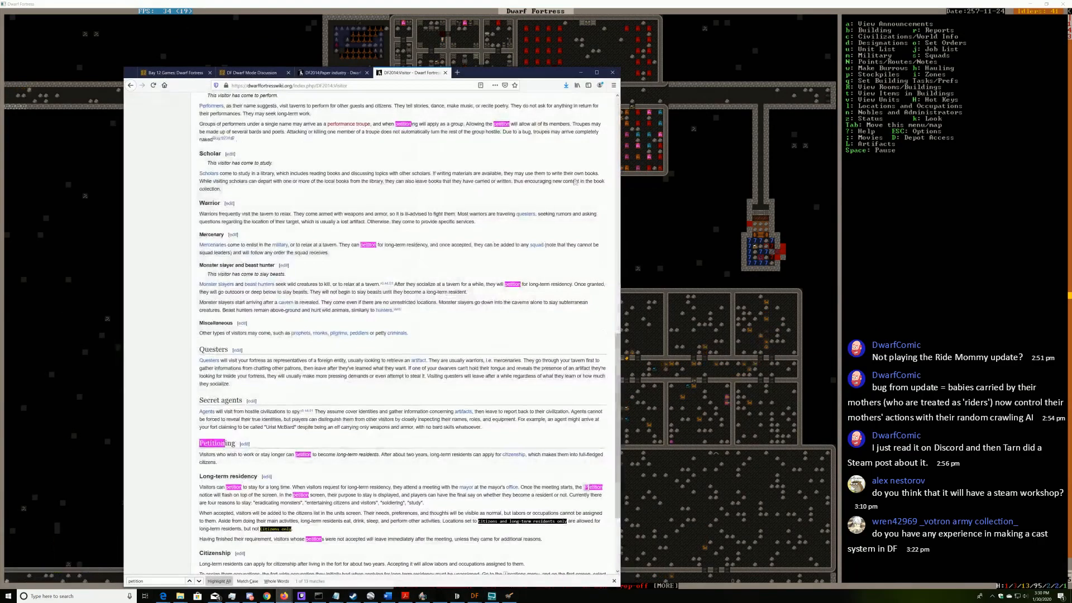
click(332, 72)
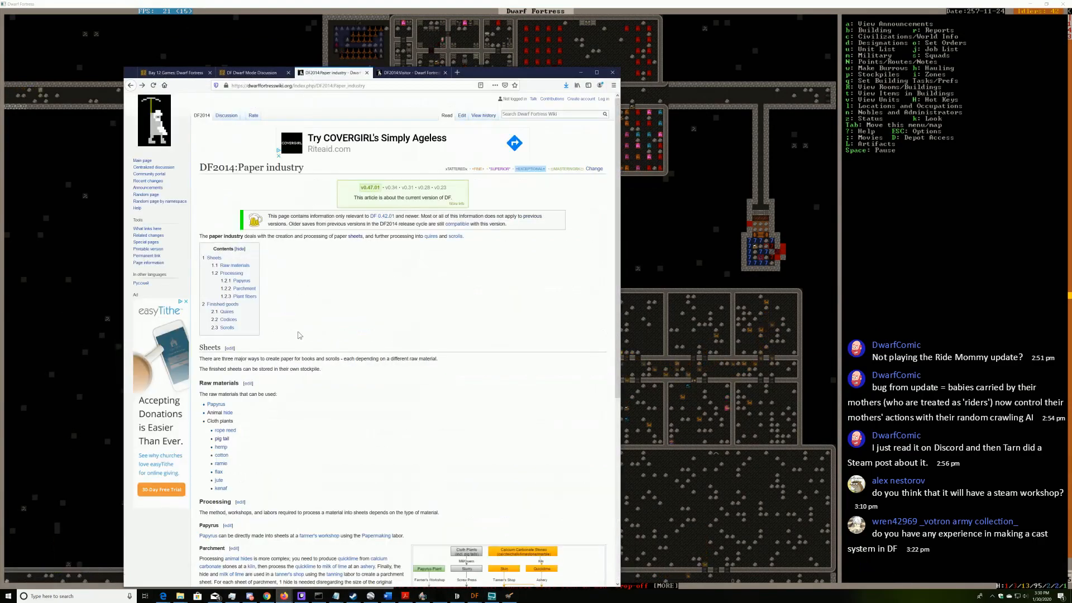
scroll(down, 3)
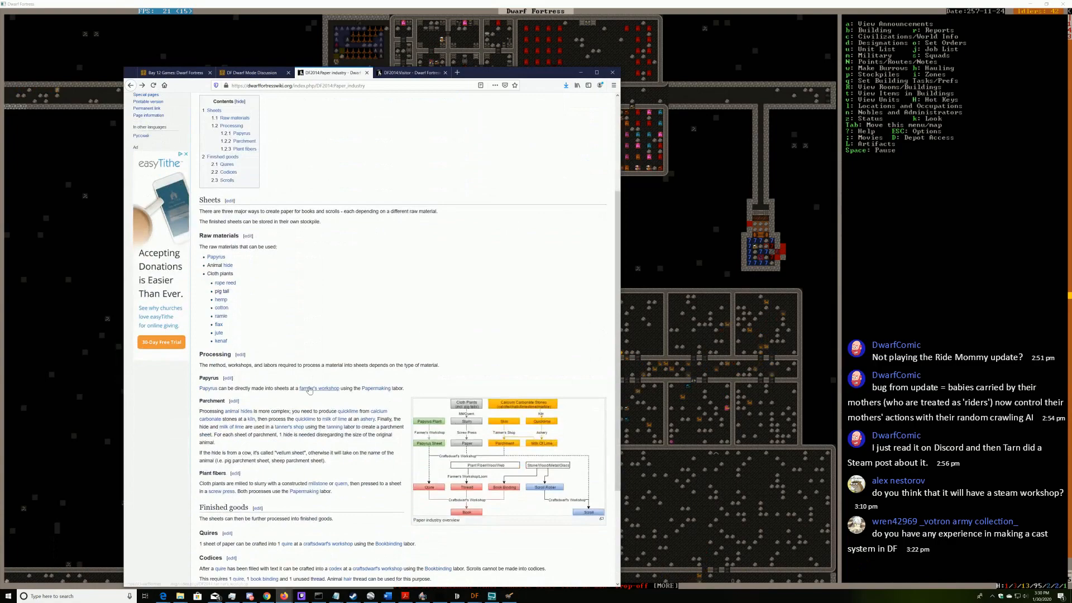
scroll(down, 3)
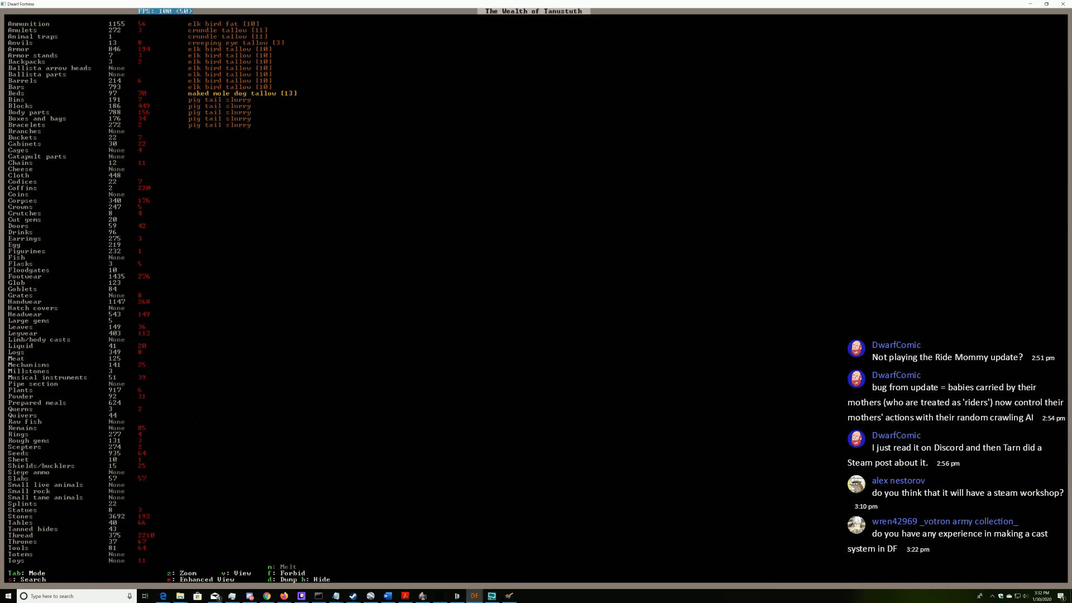
Leave the wealth list, start a screw press build, and cancel its two-mechanism selection
key(Escape)
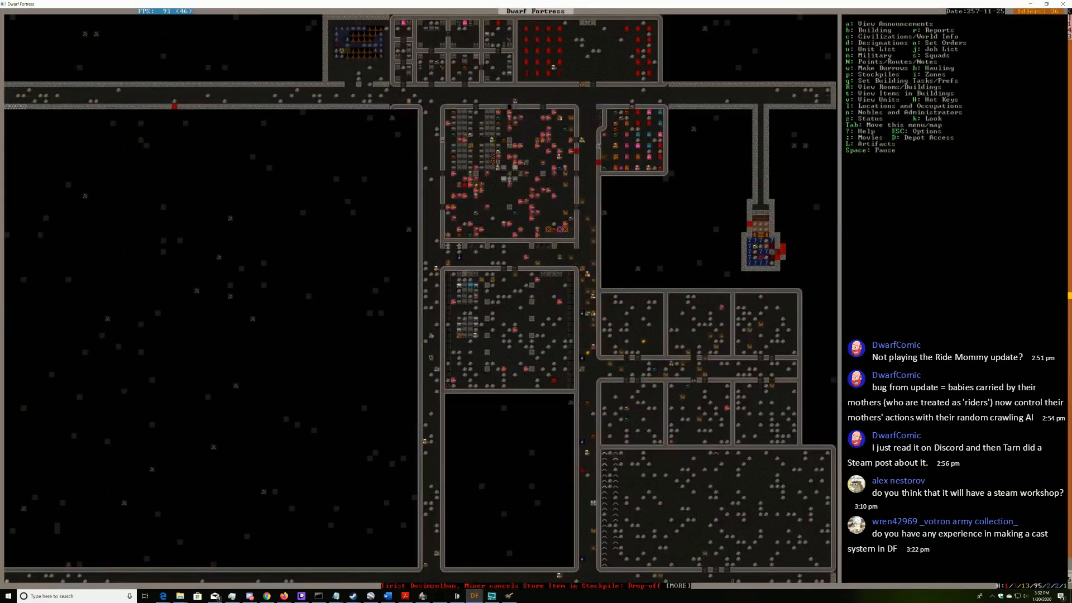
key(u)
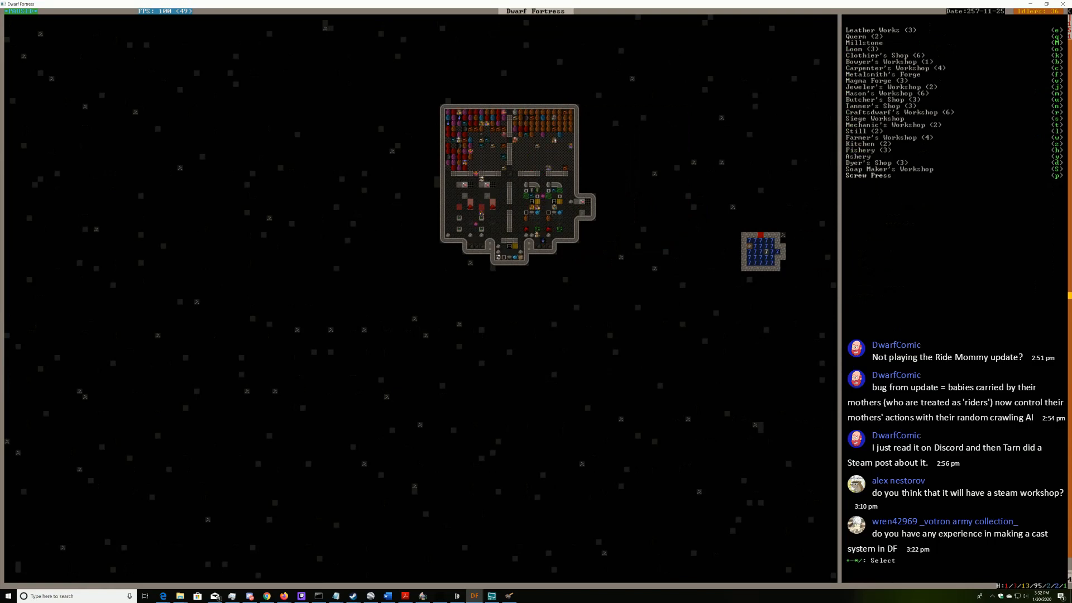
click(877, 174)
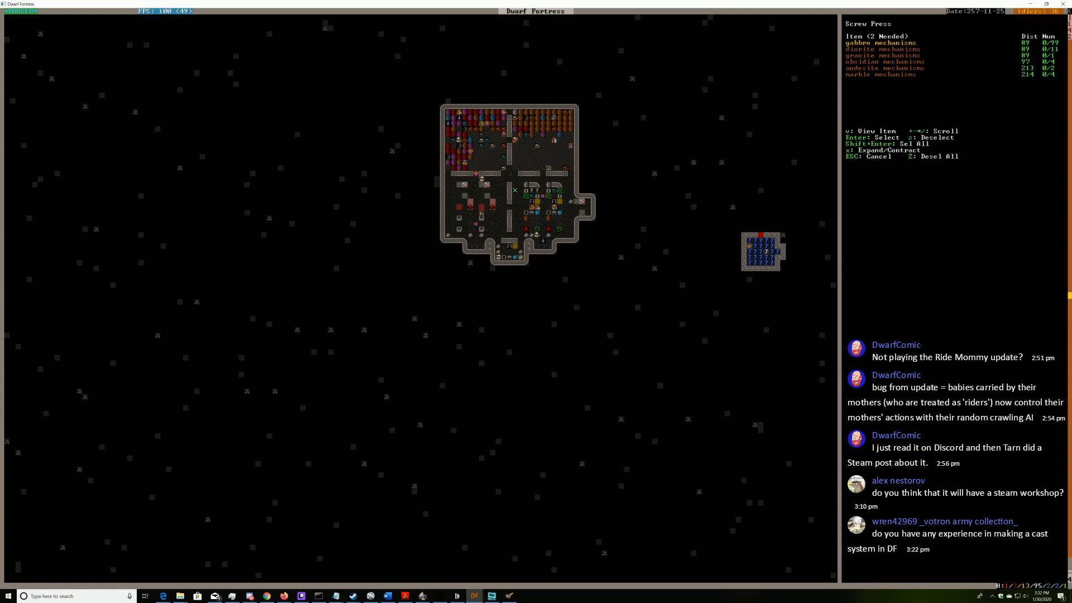
key(Escape)
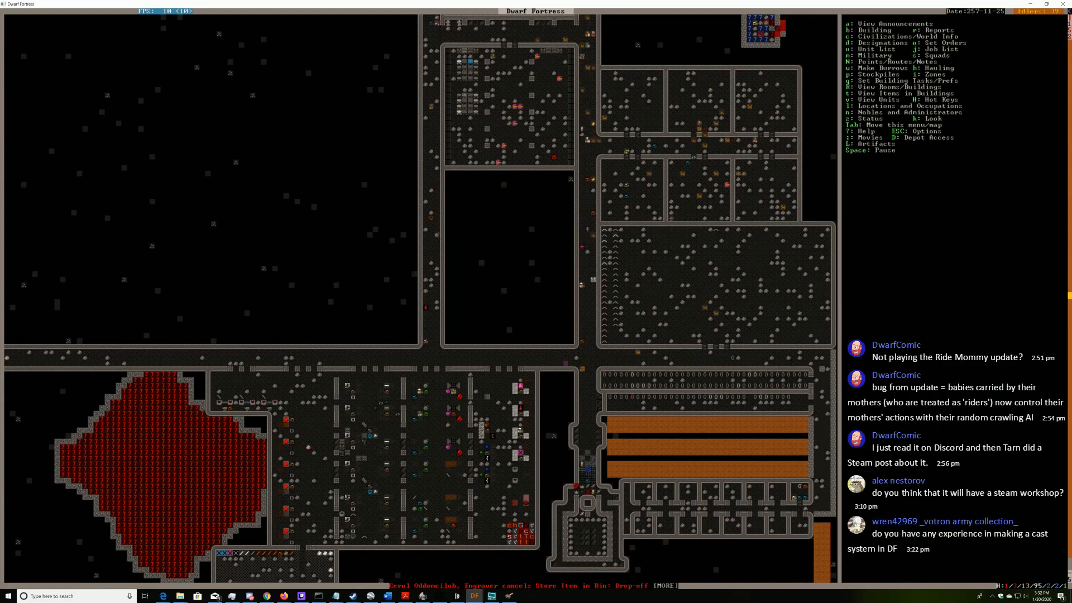
Scroll down to the cavern level beside the woodcrafter's cave spider silk inventory
scroll(down, 3)
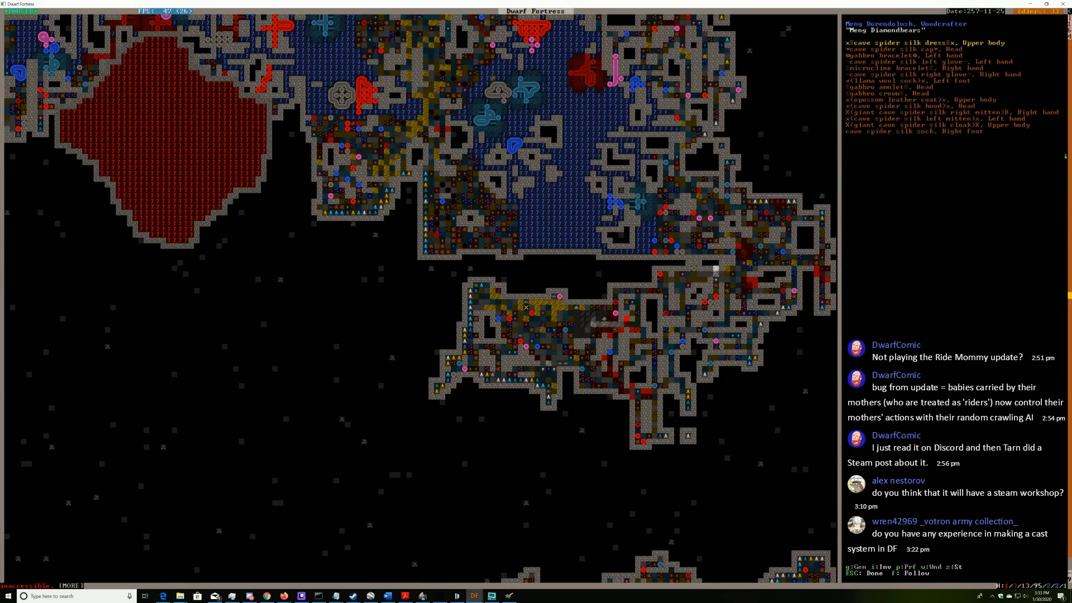
Dismiss the woodcrafter's silk clothing list with Esc
key(Escape)
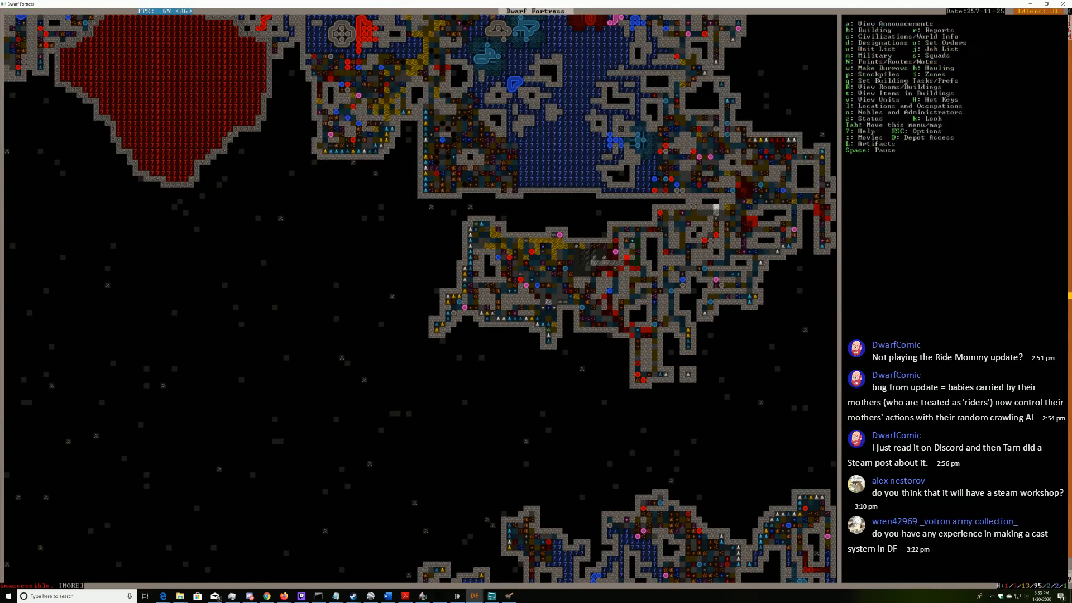
Open the stocks overview with z and select an entry in its left-hand list
key(z)
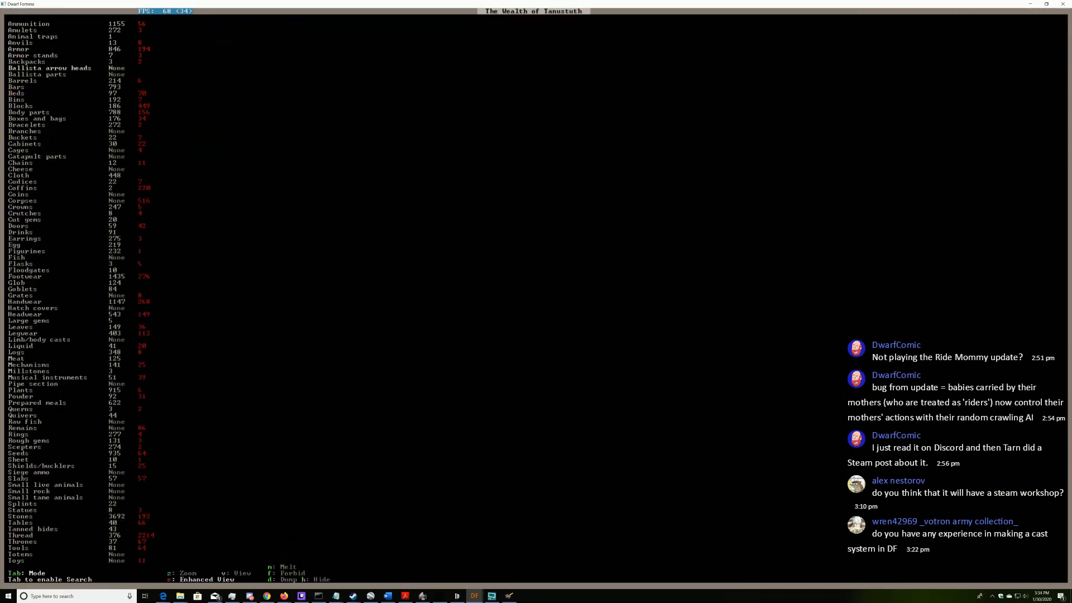
click(22, 188)
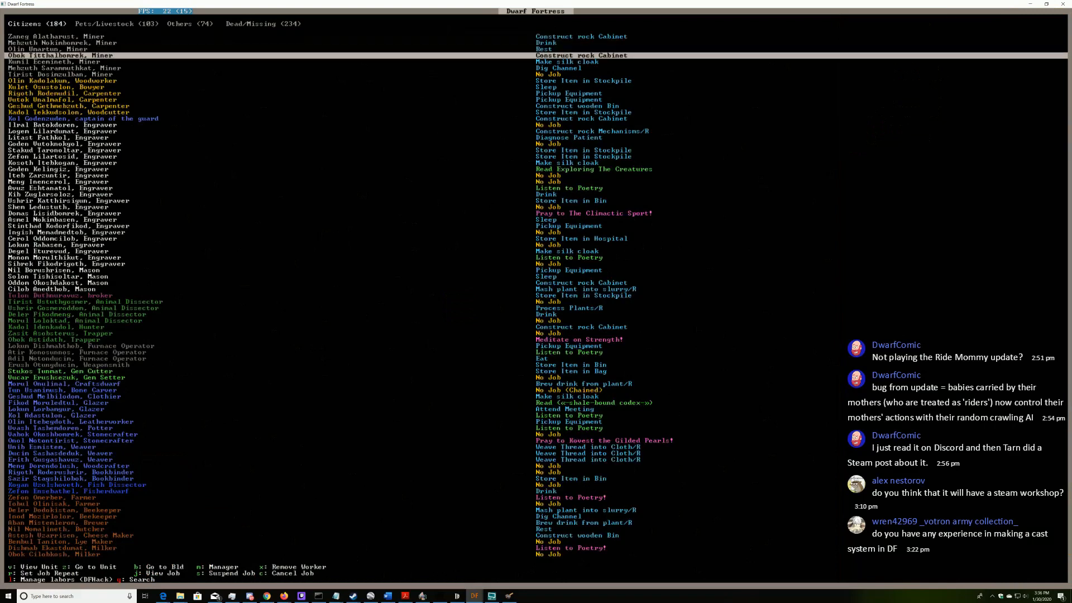
View the Mason's Workshop's repeated rock cabinet queue, then return to the fortress map
key(Escape)
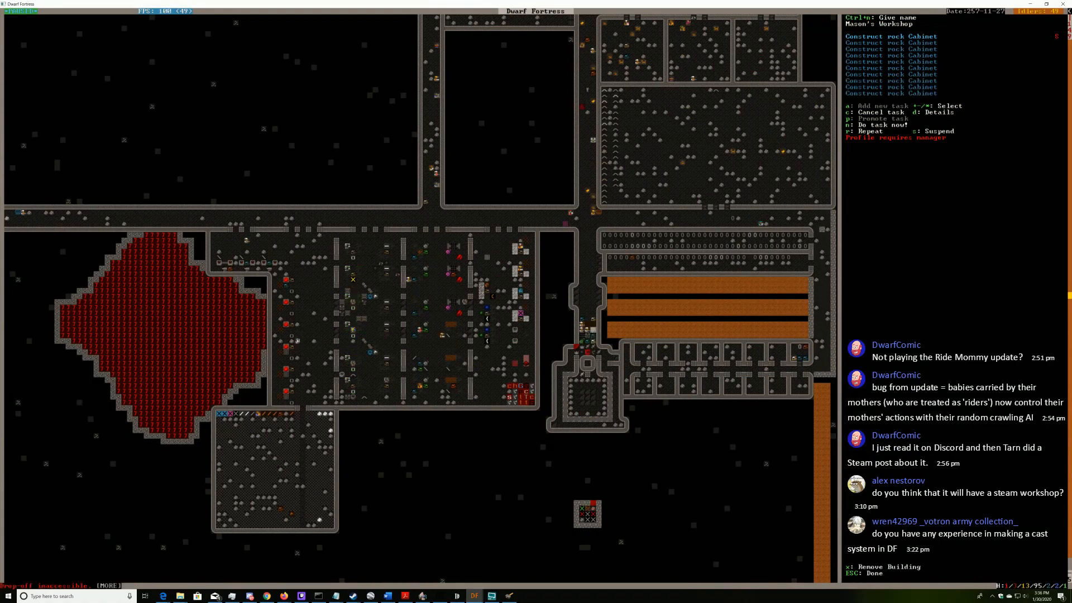
key(Escape)
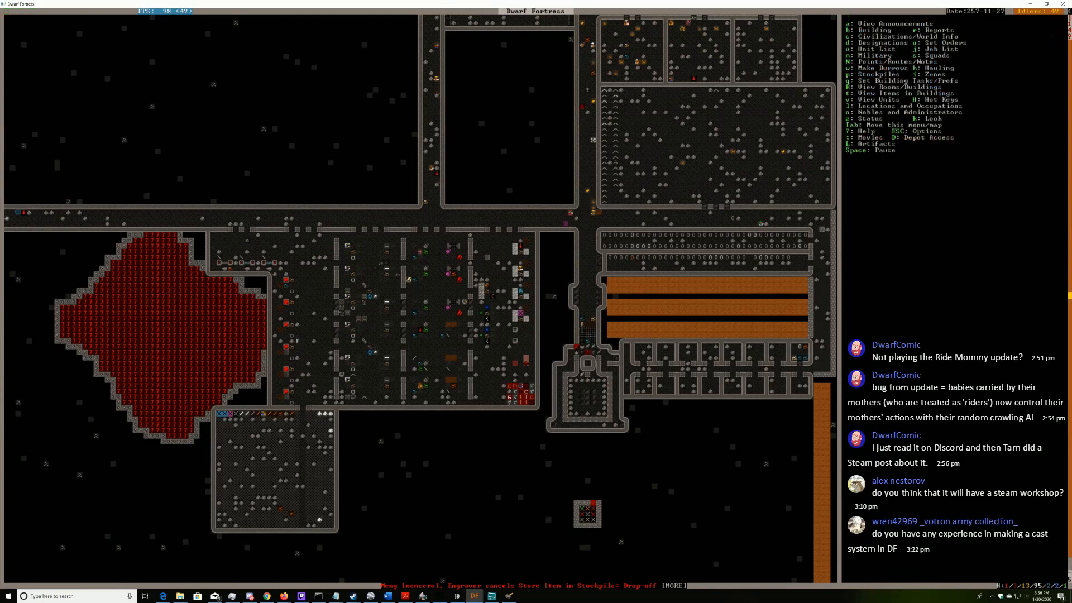
Follow the jobless mason on the map, then reopen the citizen roster
key(u)
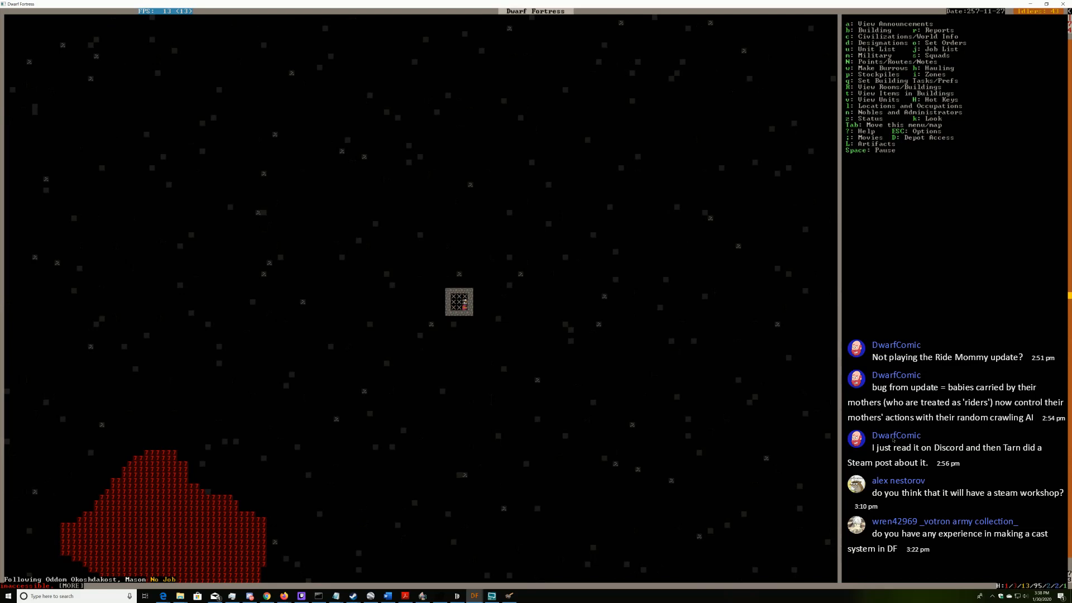
key(j)
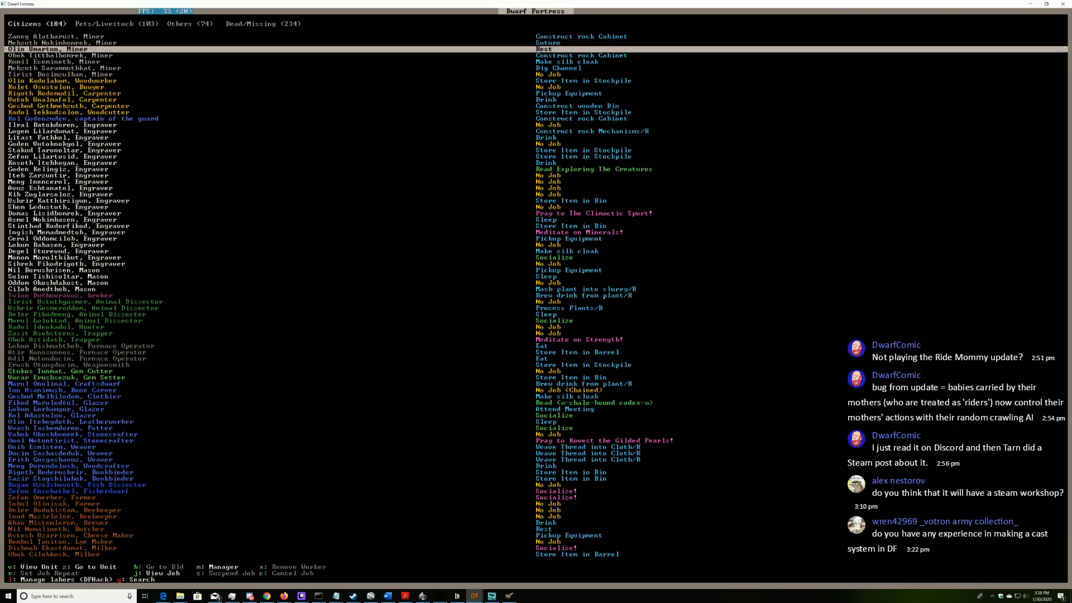
Click the unit list's top tab to view the 184 citizens' professions and jobs
click(190, 23)
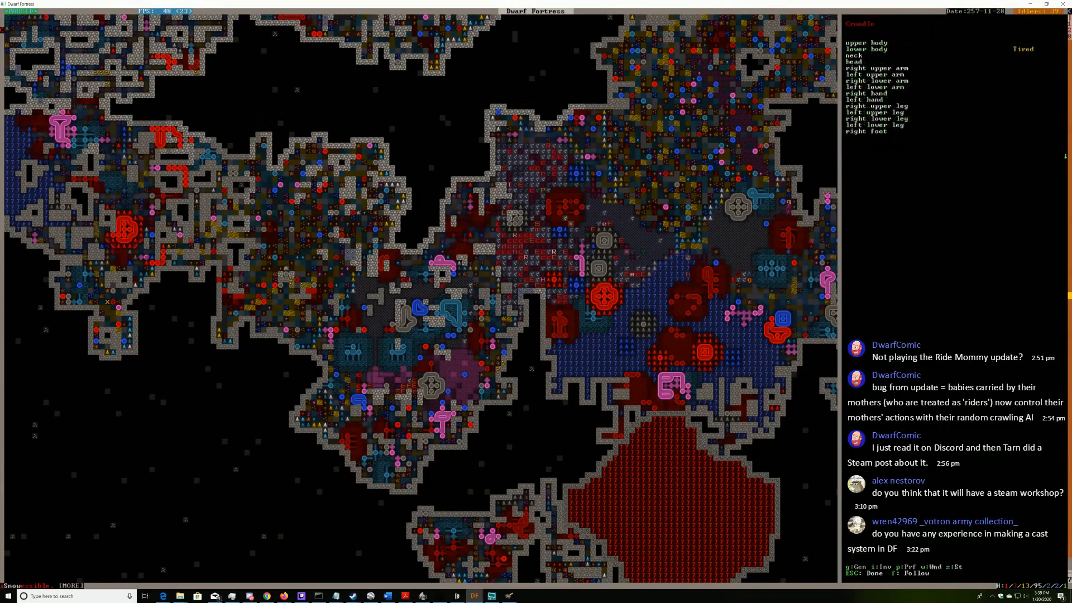
key(Escape)
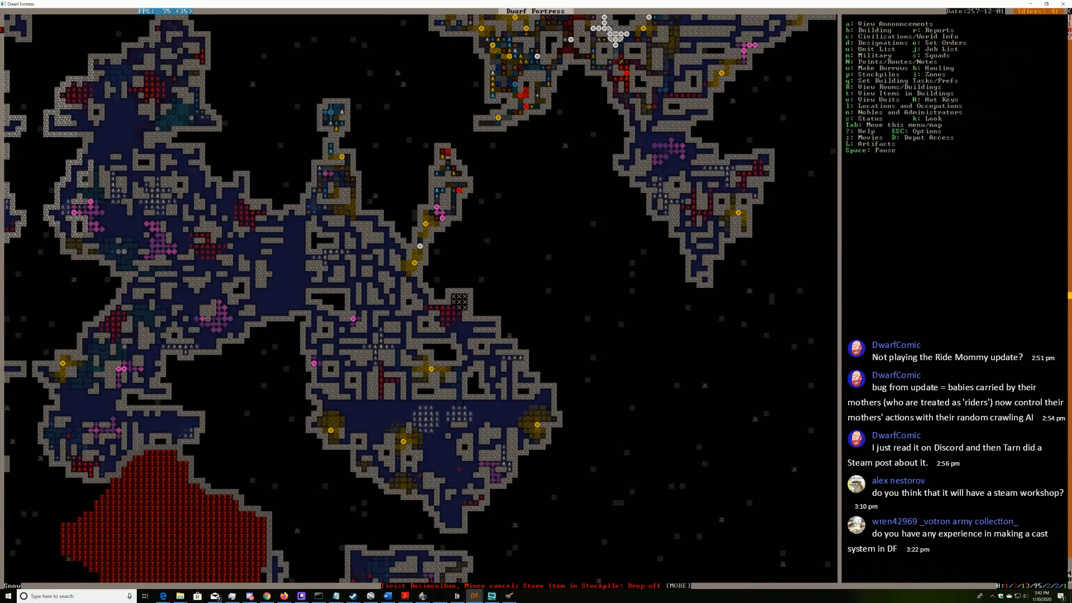
Pause the simulation with Space while the main menu stays over the caverns
key(space)
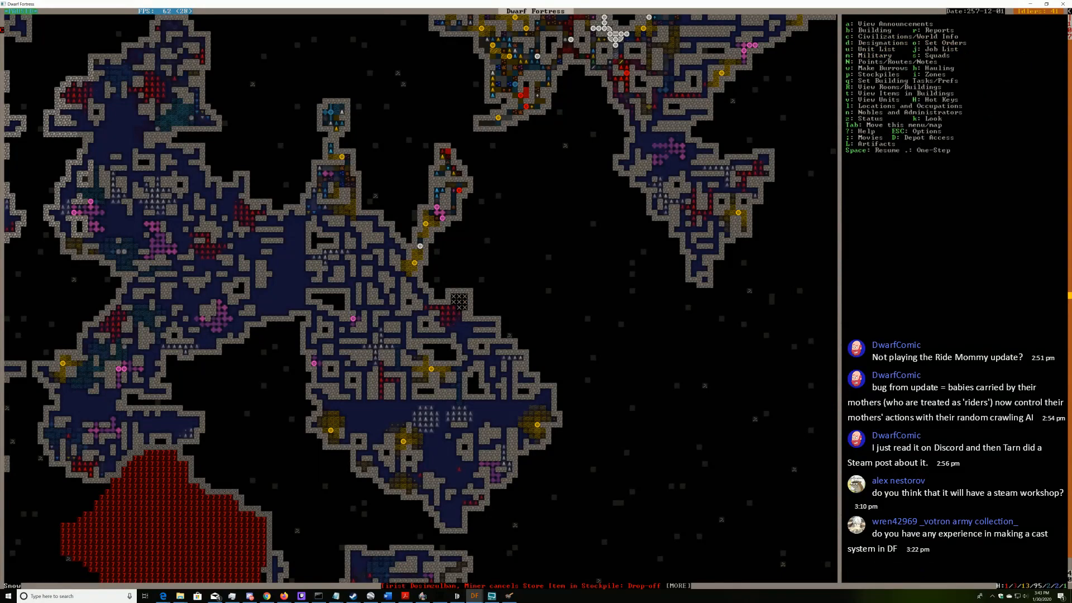